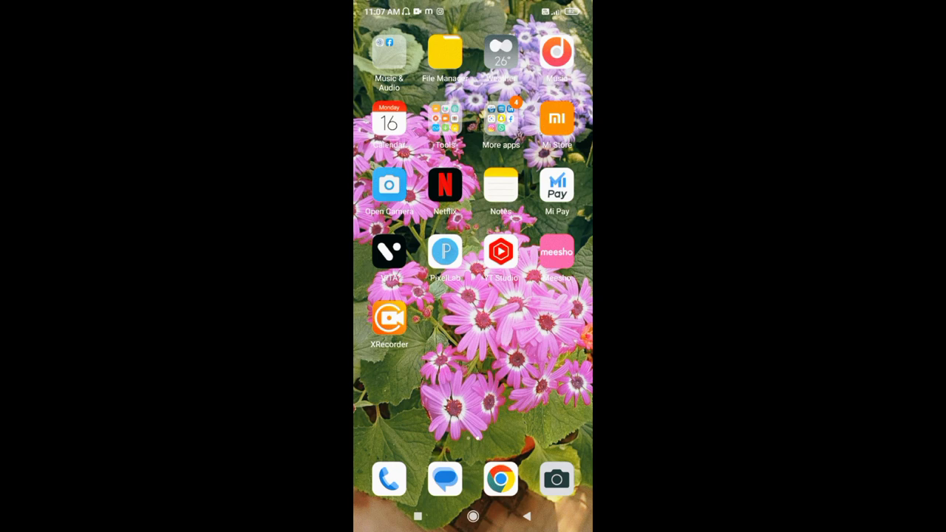
Step: Open the Music & Audio folder on the home screen to reveal Settings and Facebook
{"action": "left_click", "coordinate": [388, 51]}
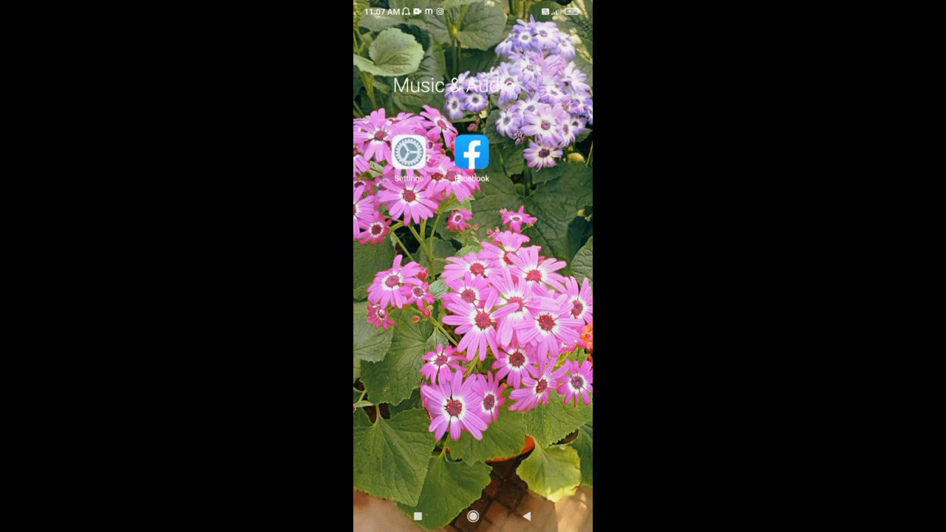
Step: Launch Settings from the folder and go to Additional settings
{"action": "left_click", "coordinate": [408, 152]}
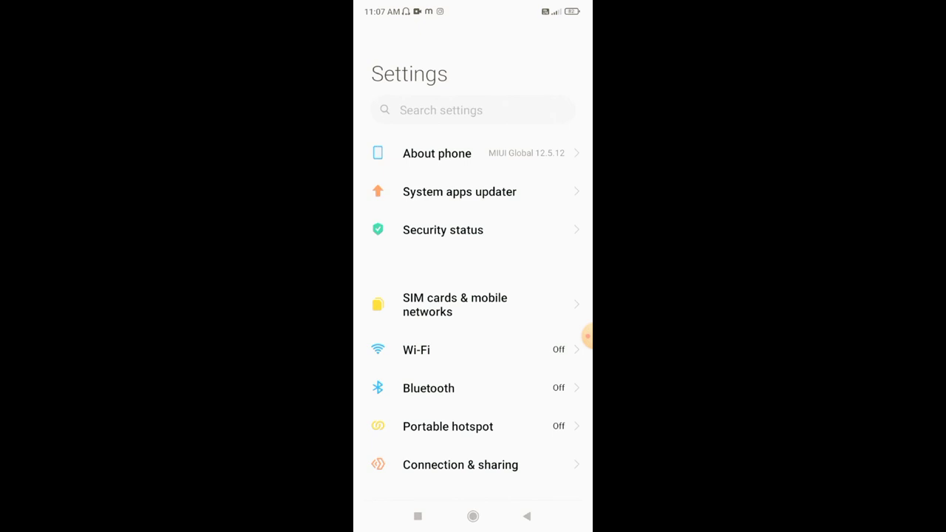
{"action": "scroll", "scroll_direction": "down", "scroll_amount": 3}
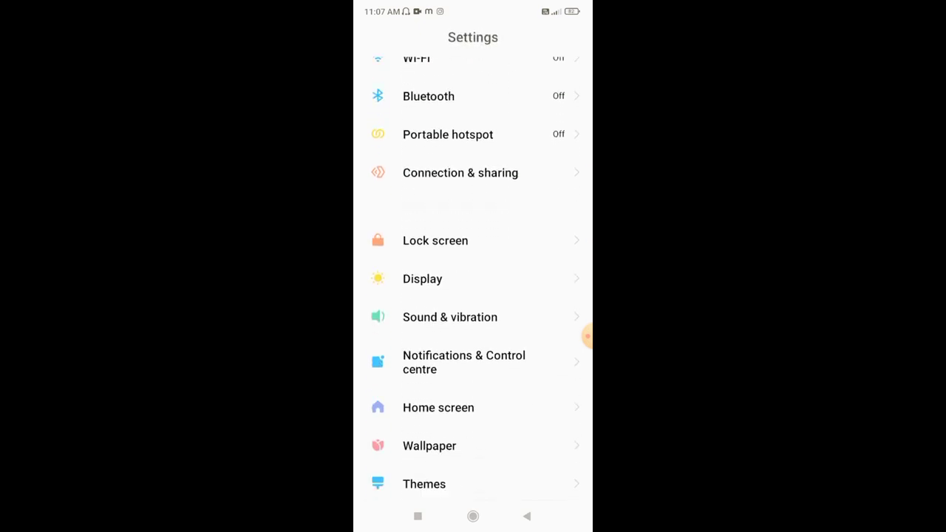
{"action": "scroll", "scroll_direction": "down", "scroll_amount": 3}
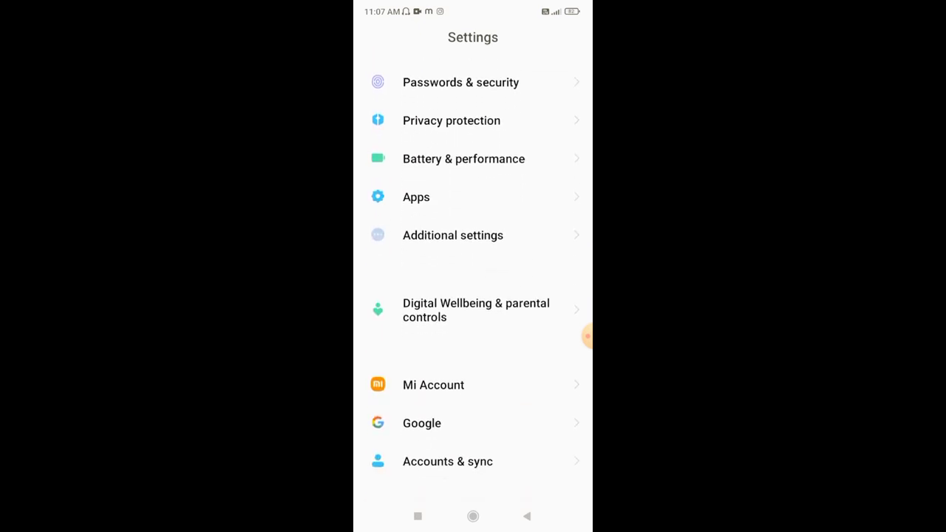
{"action": "left_click", "coordinate": [453, 235]}
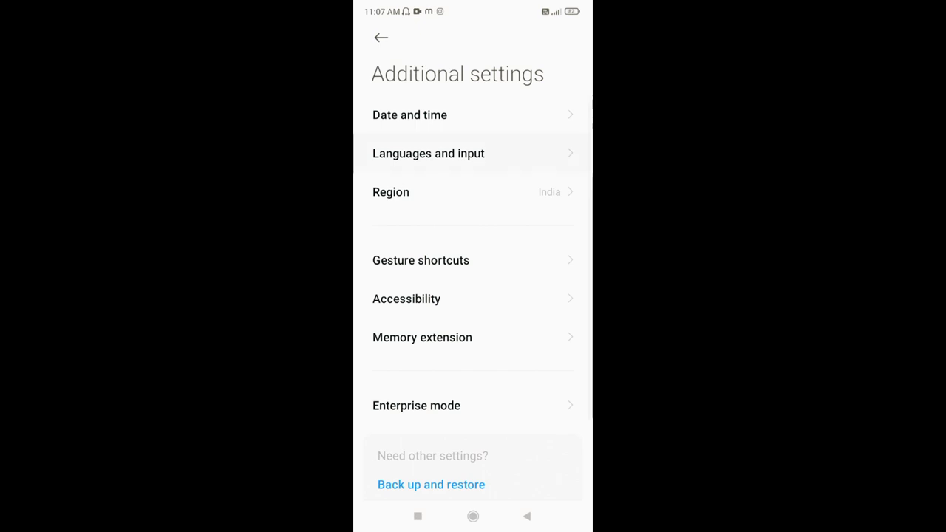
Step: Under Languages and input, switch Current Keyboard from Mint Keyboard to Gboard and view Manage keyboards
{"action": "left_click", "coordinate": [428, 153]}
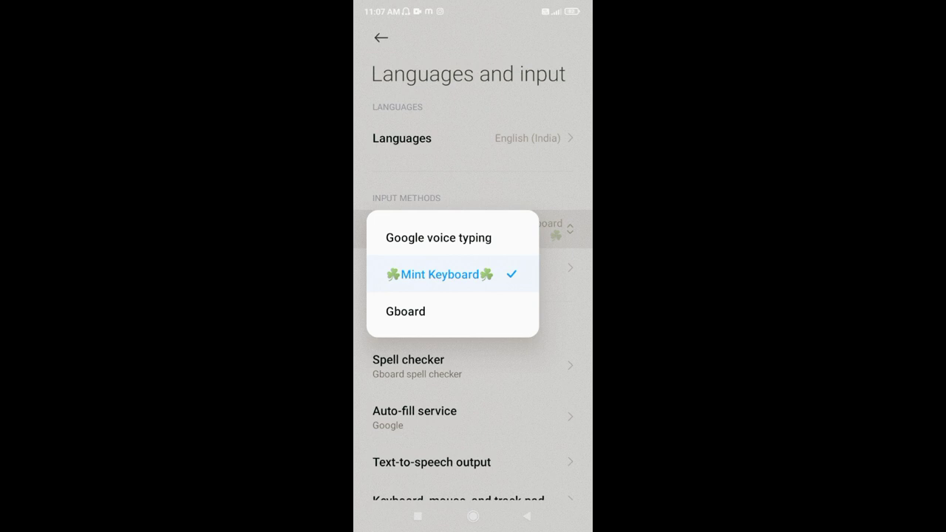
{"action": "left_click", "coordinate": [404, 311]}
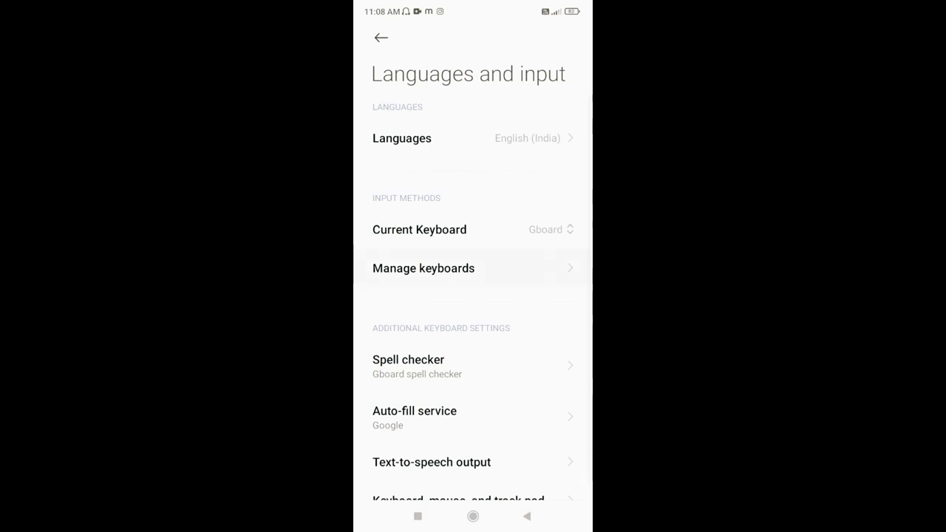
{"action": "left_click", "coordinate": [424, 267]}
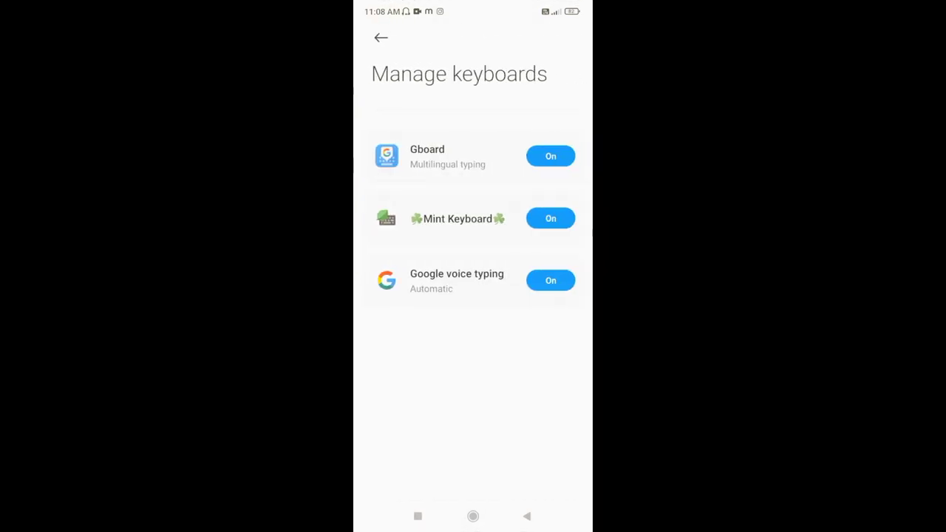